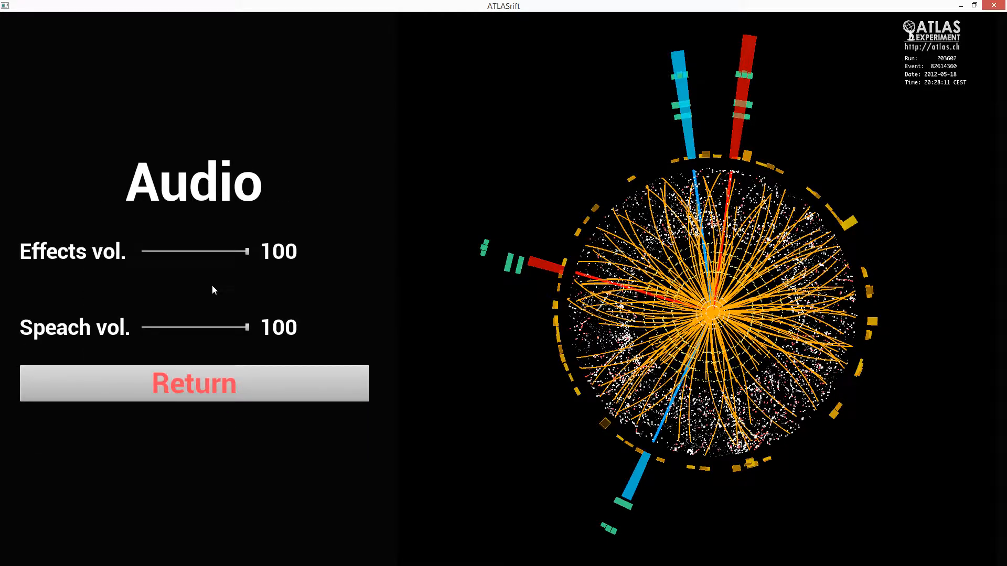
Step: Back out of the Audio and Options menus and start ATLASrift from the main menu
click(194, 383)
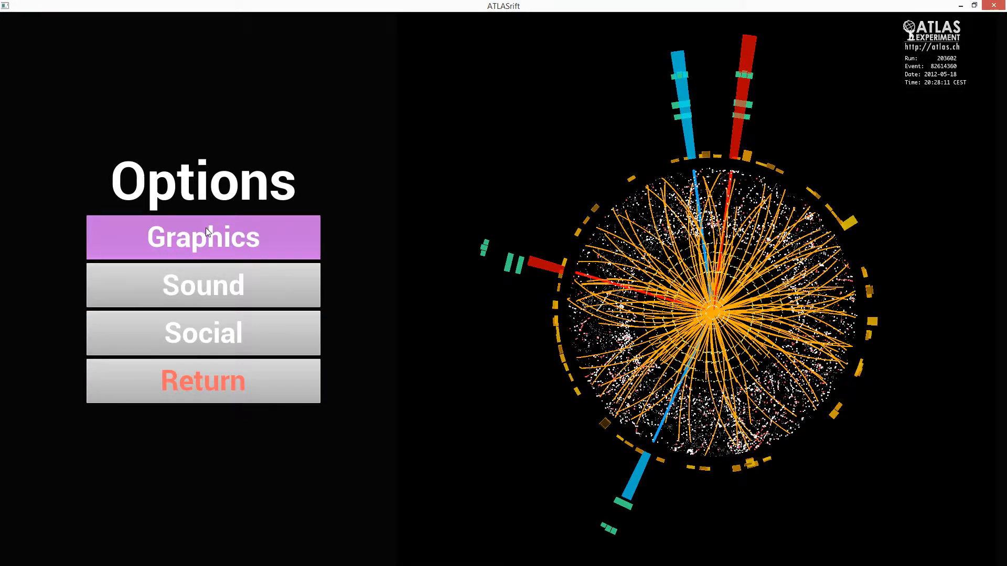
click(203, 380)
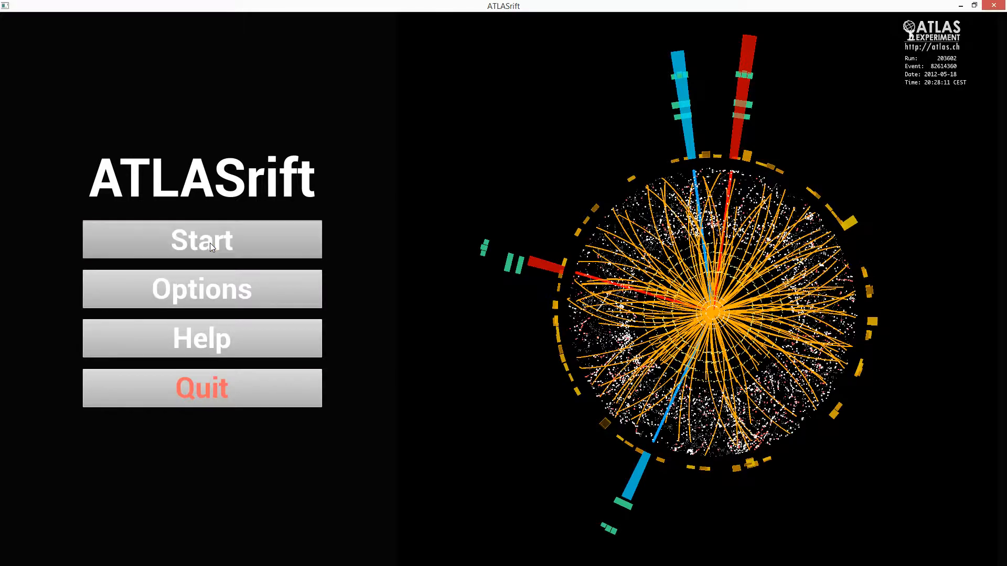
click(201, 240)
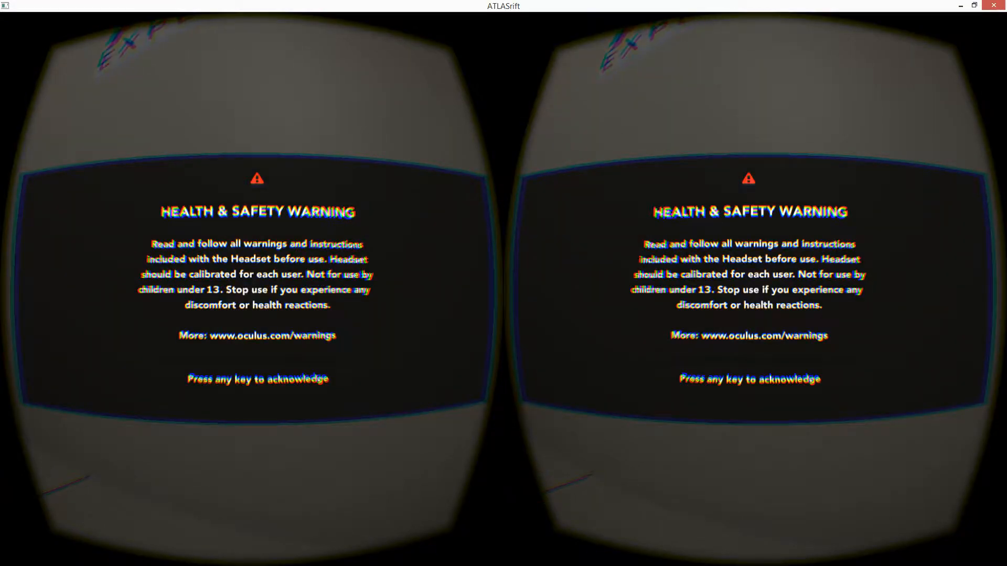
key(space)
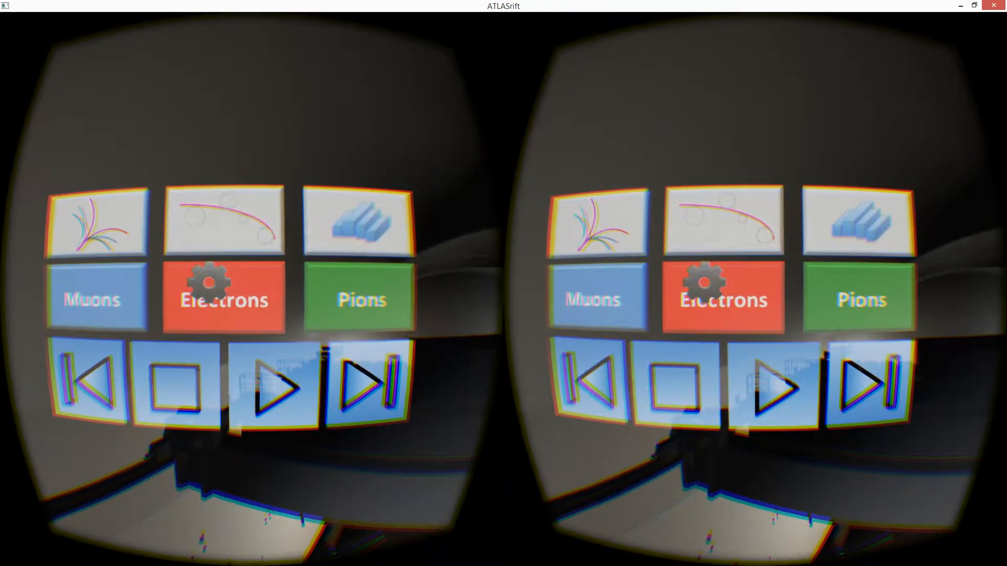
mouse_move(504, 284)
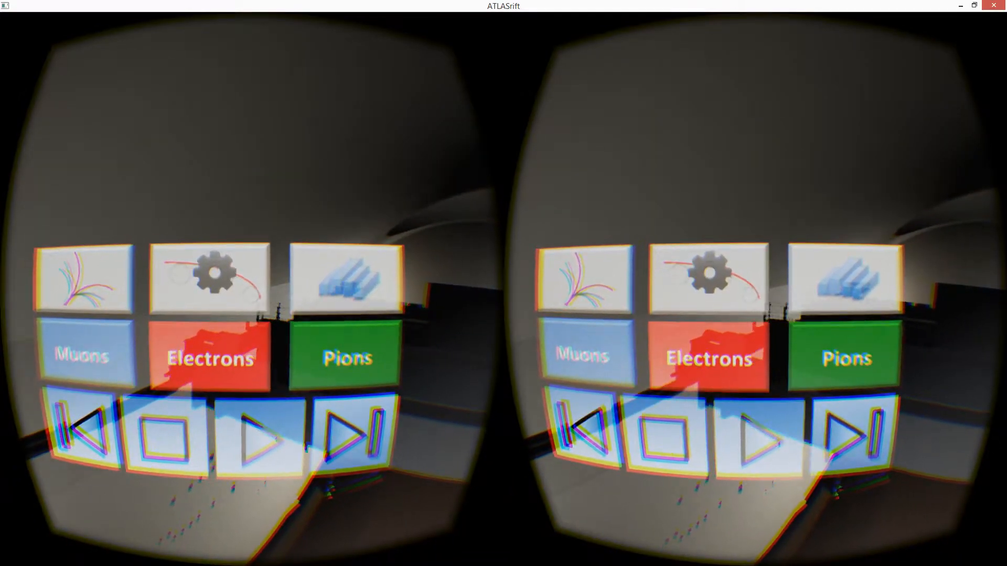